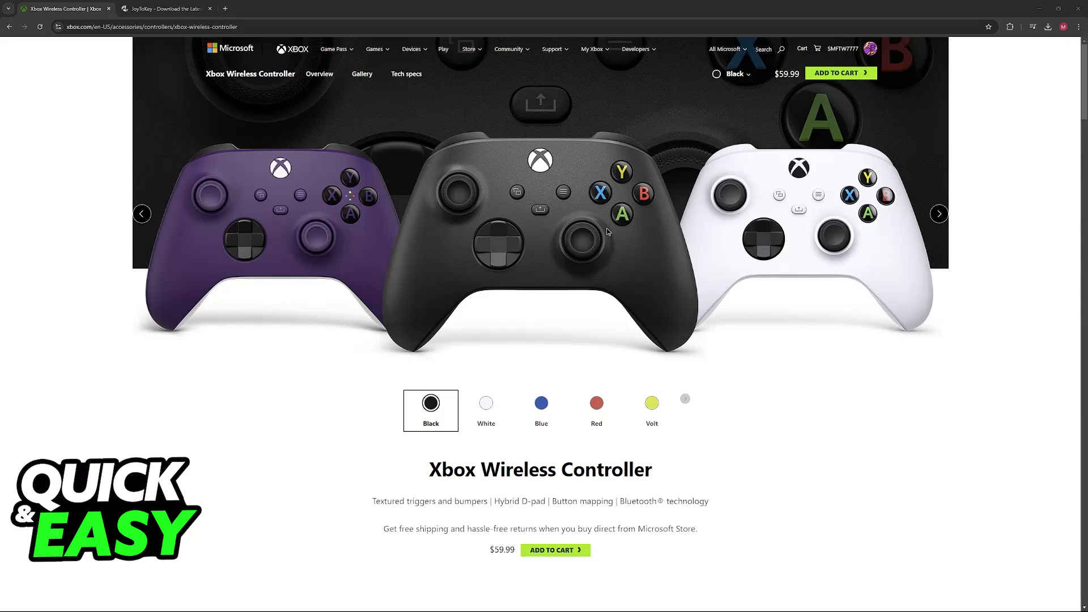
mouse_move(662, 236)
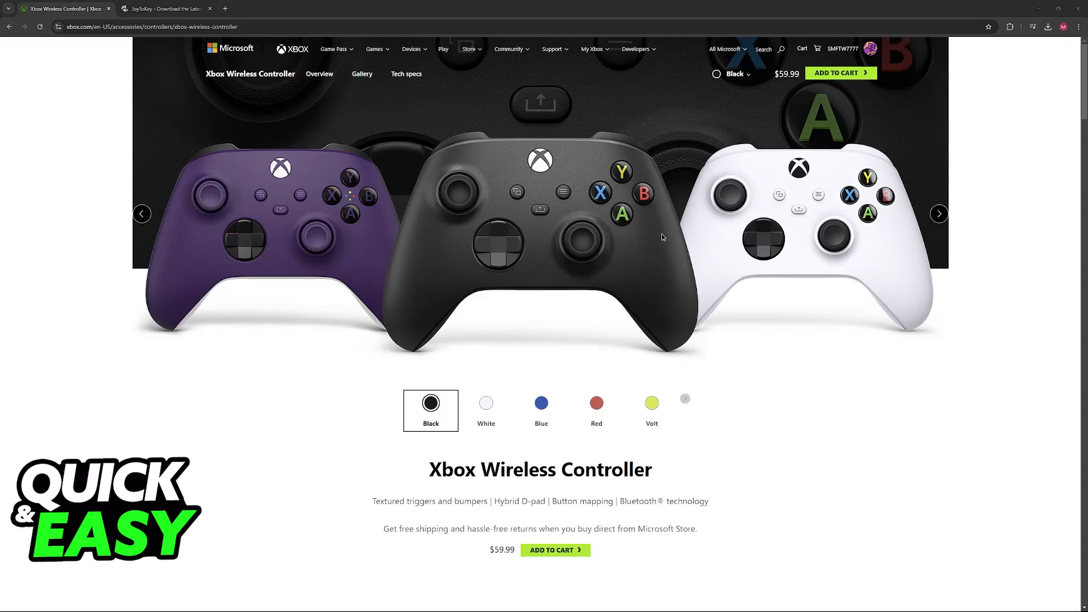
mouse_move(630, 217)
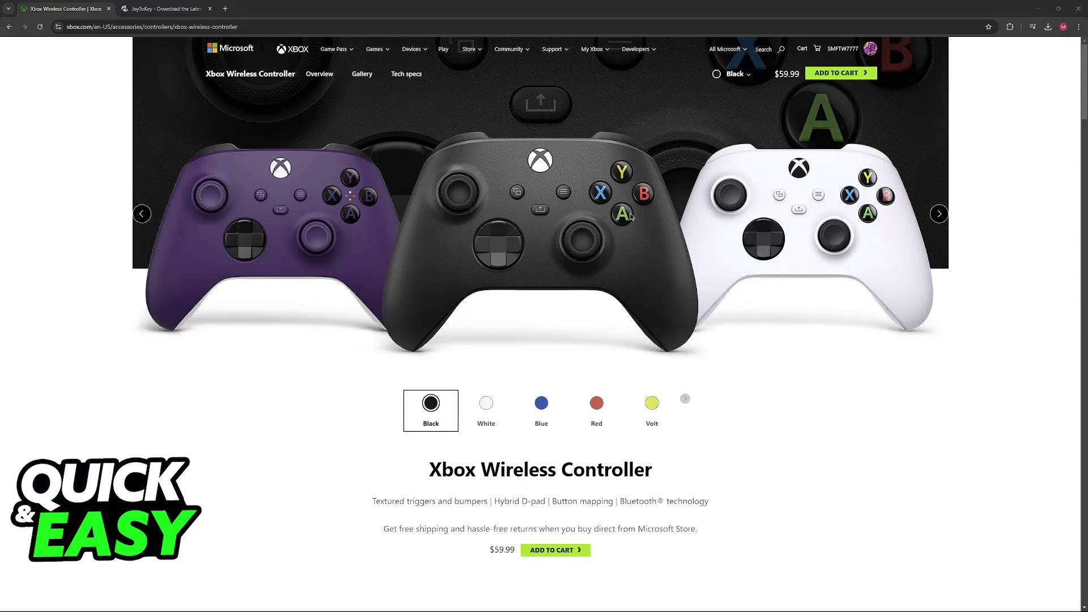
mouse_move(852, 214)
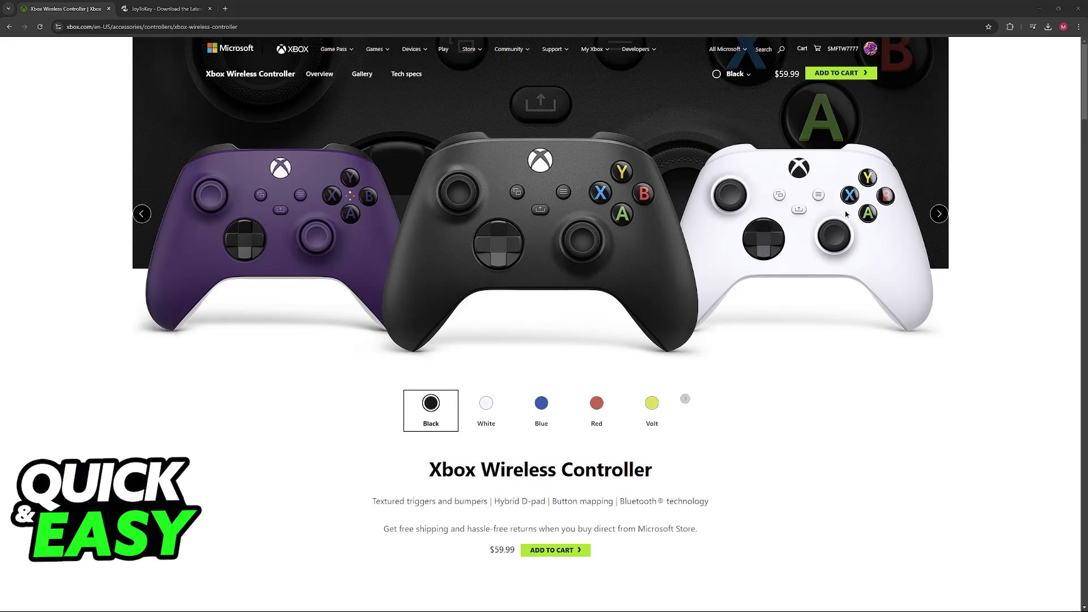
mouse_move(942, 228)
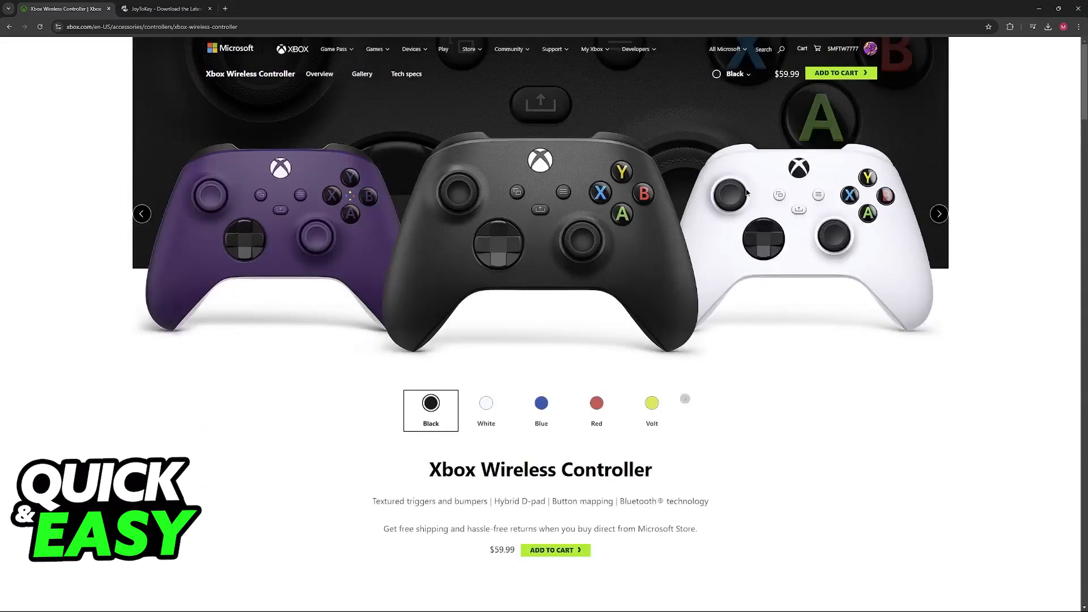
Switch to the joytokey.net tab and open its JoyToKey download page.
click(164, 8)
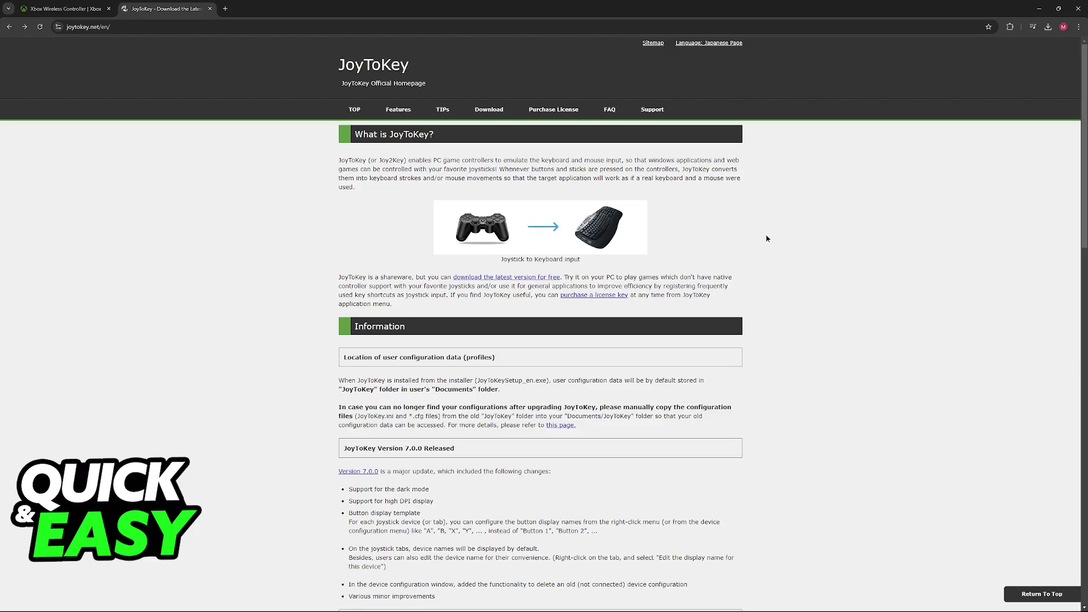
mouse_move(525, 457)
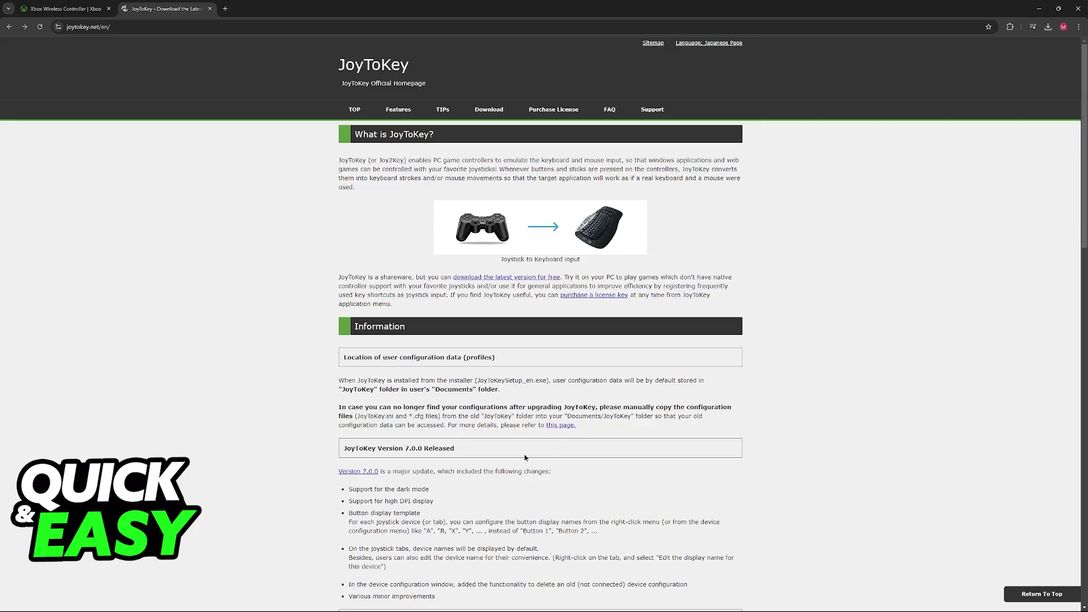
mouse_move(407, 263)
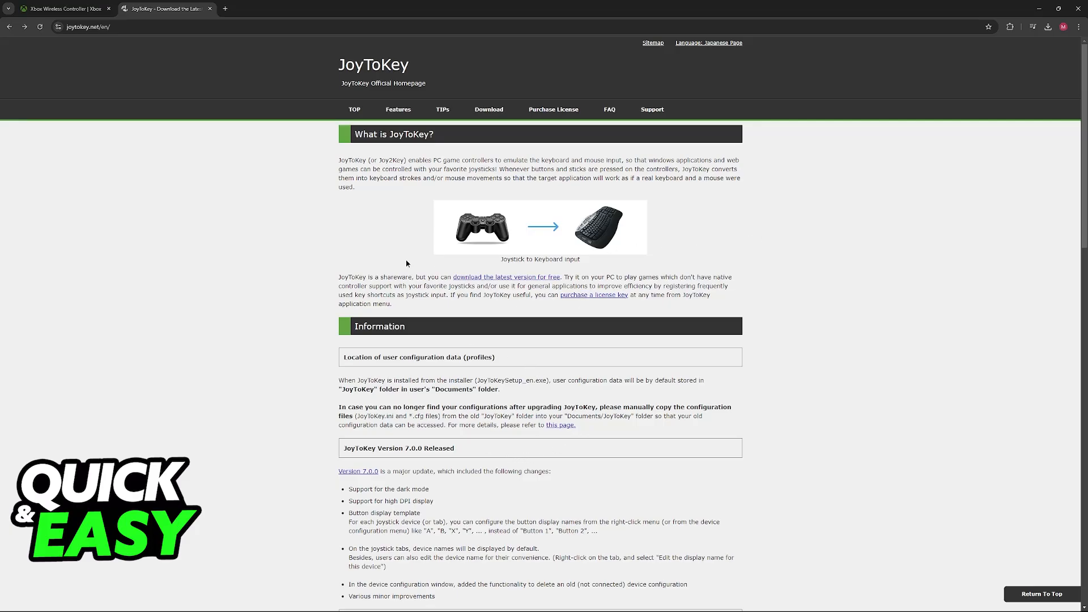
mouse_move(379, 244)
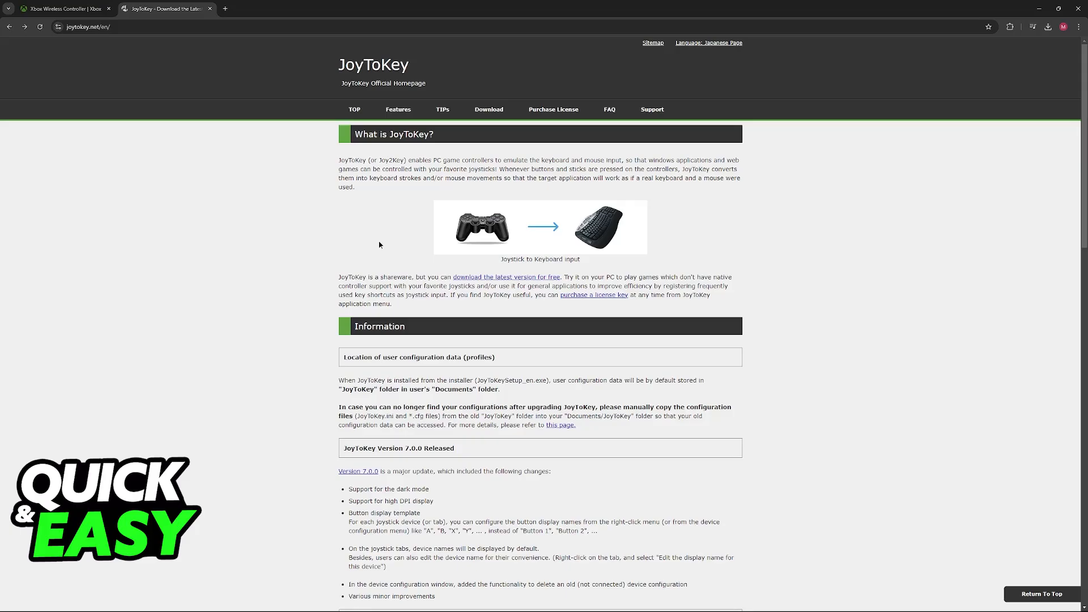
mouse_move(362, 73)
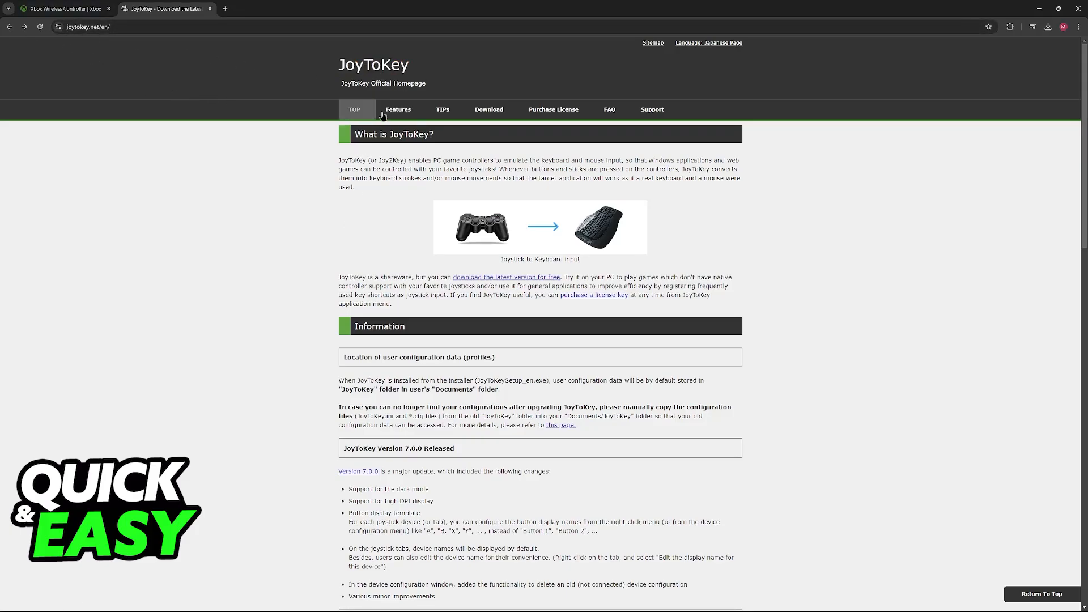
click(488, 110)
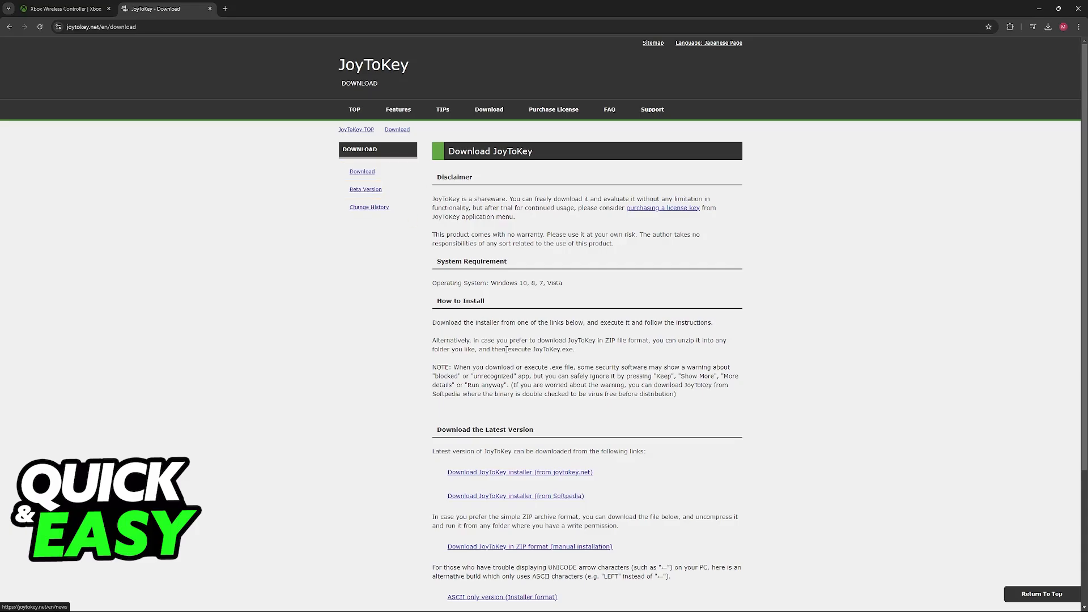
scroll(down, 3)
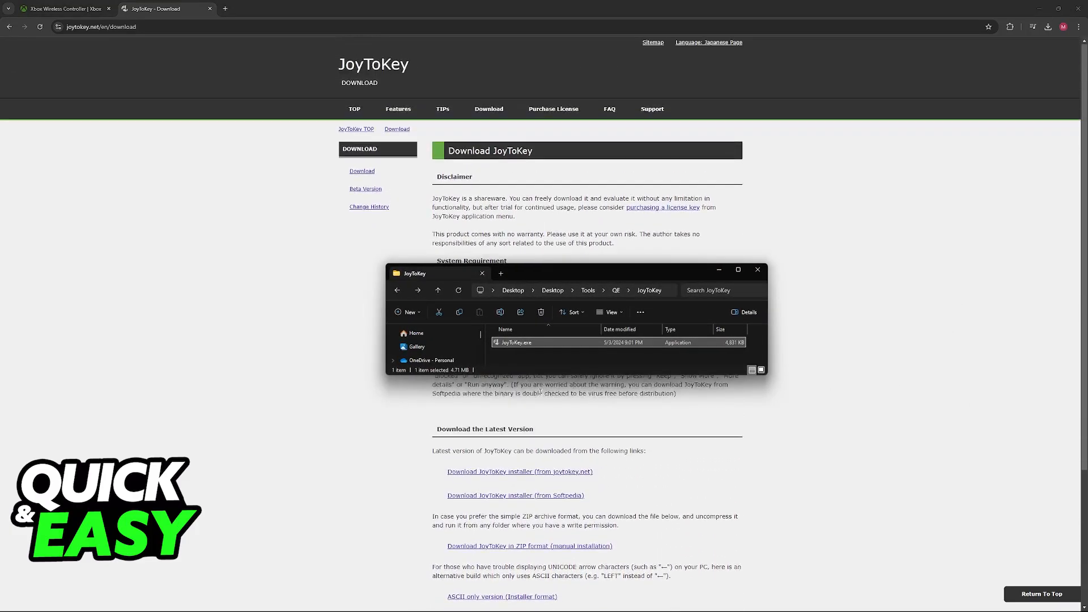
Start JoyToKey.exe from the JoyToKey folder to bring up Profile 1 and the thank-you message.
scroll(down, 3)
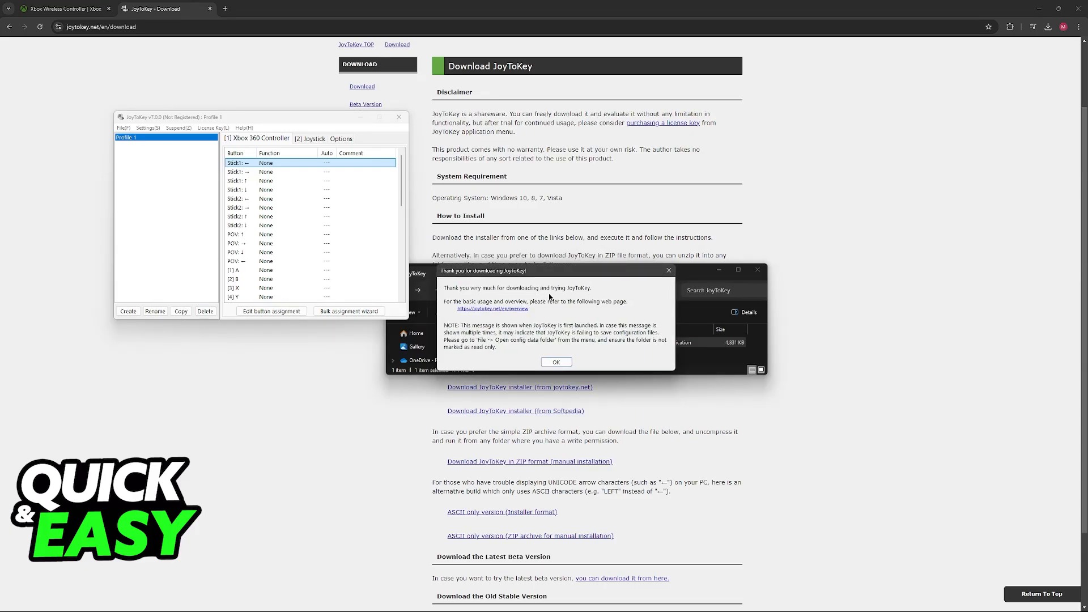
mouse_move(454, 315)
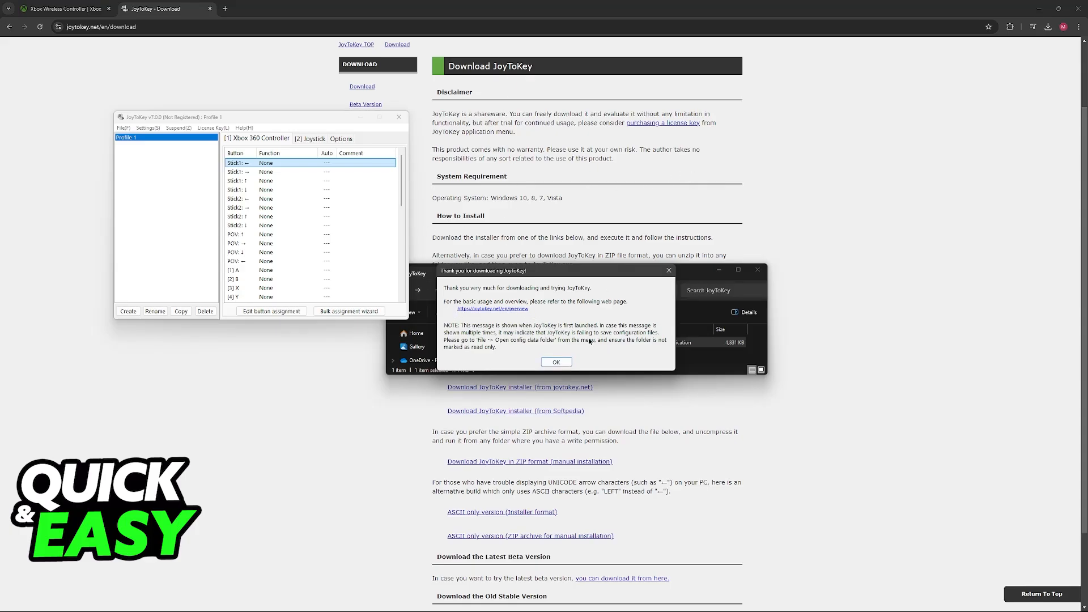
Dismiss the 'Thank you for downloading' message and move the JoyToKey window higher.
click(556, 362)
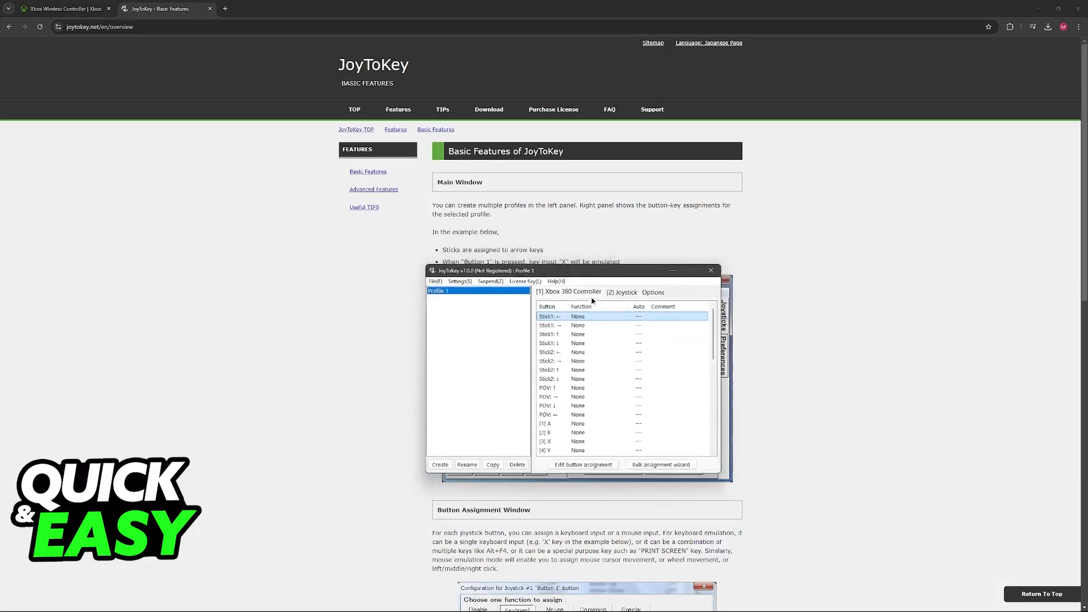
scroll(down, 3)
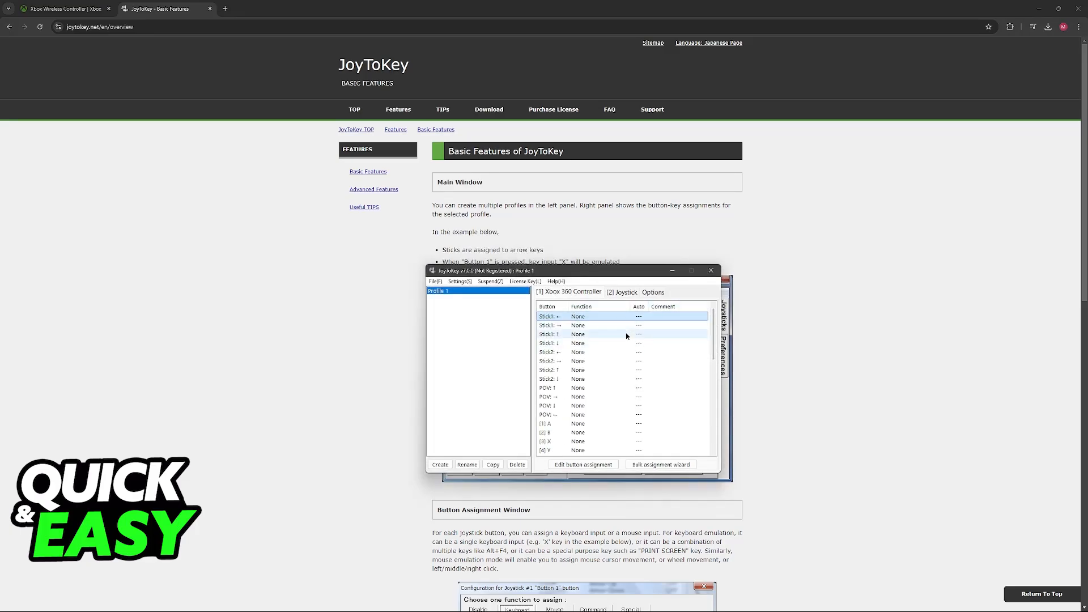
drag(576, 270, 607, 170)
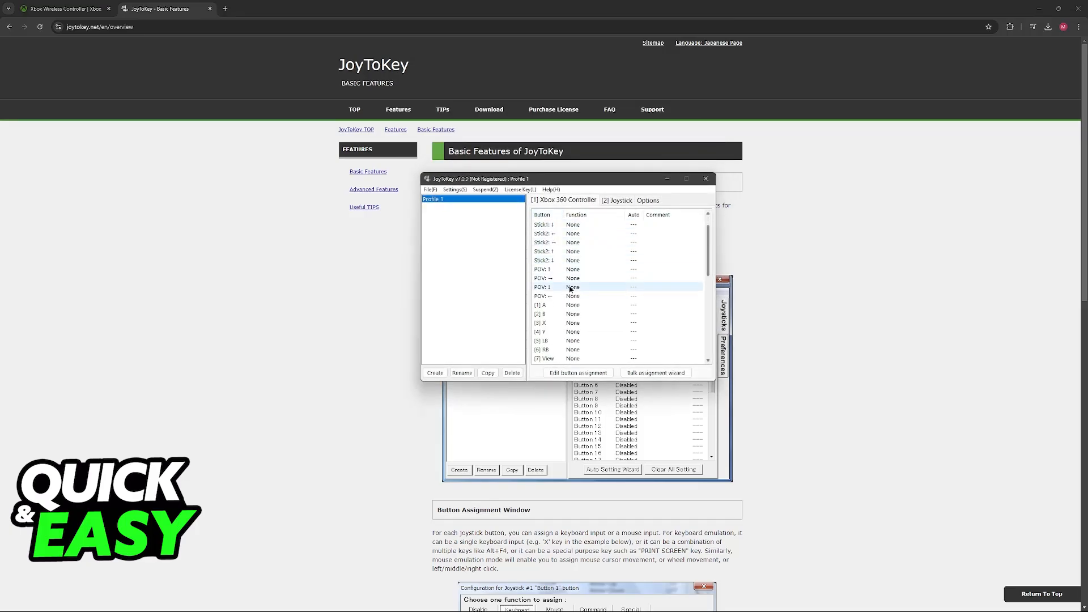
scroll(down, 3)
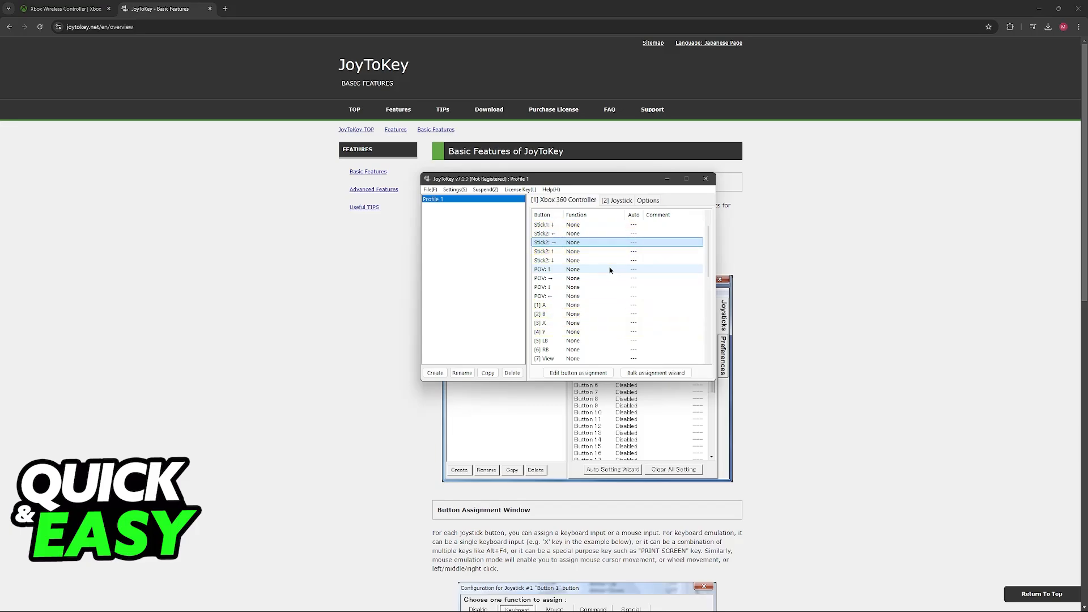
scroll(down, 3)
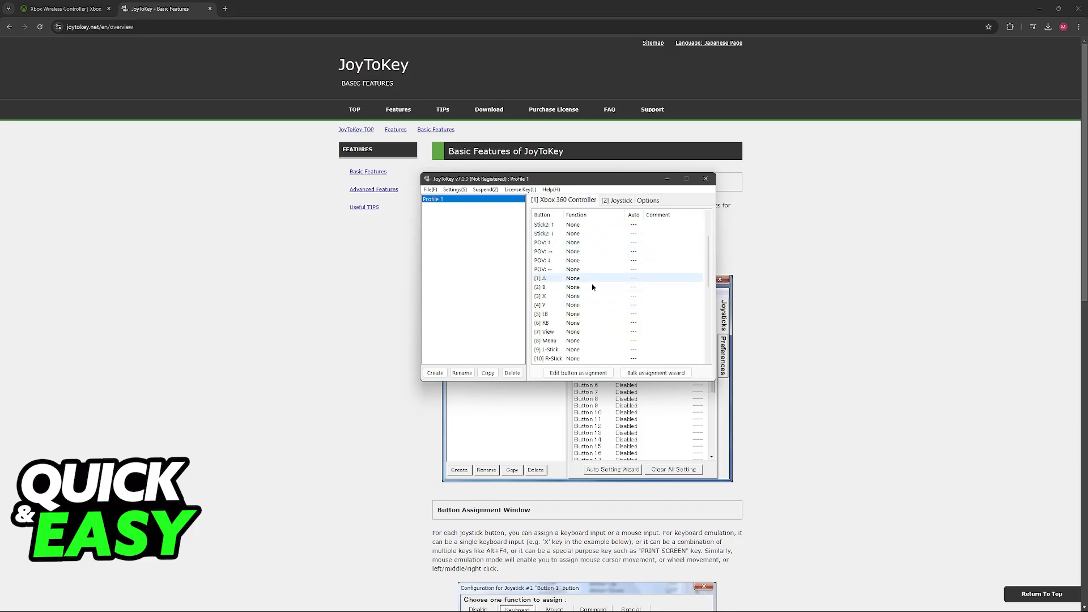
Assign Mouse Up from the special key codes to the [11] LT trigger.
click(573, 314)
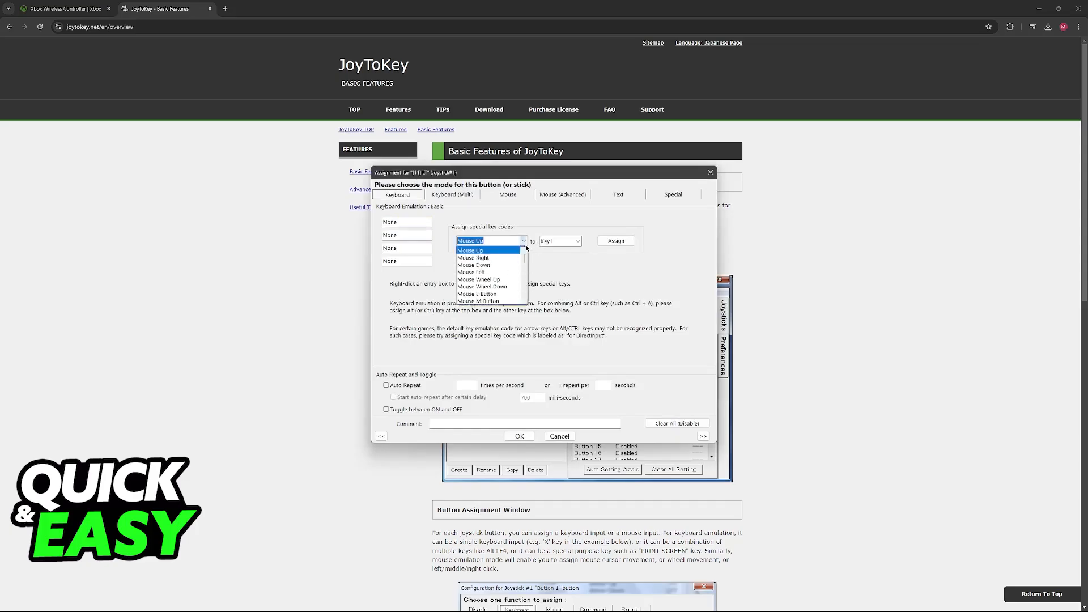
scroll(down, 3)
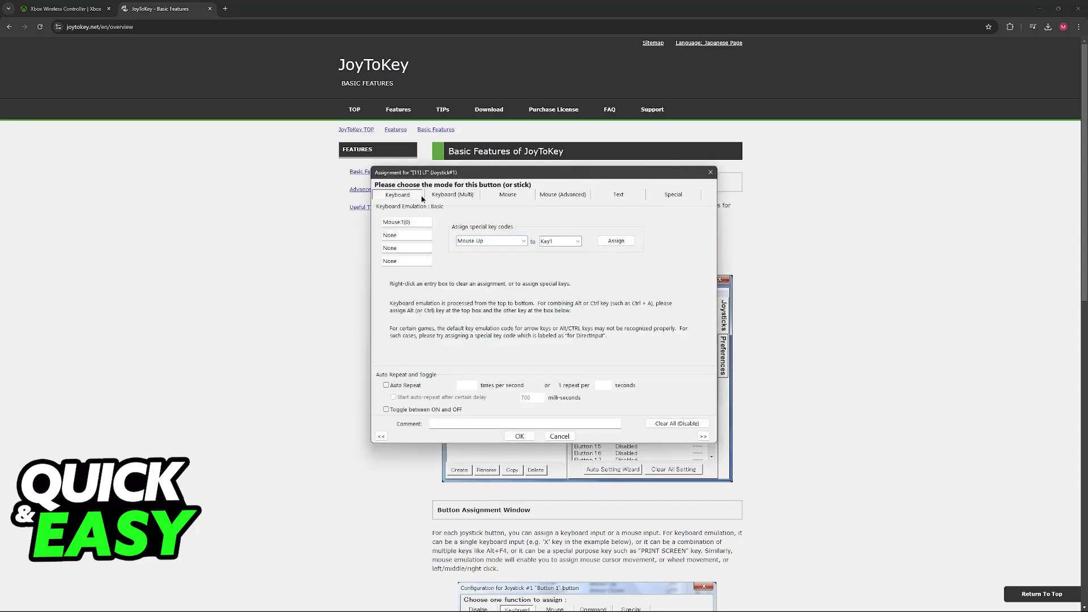
click(522, 240)
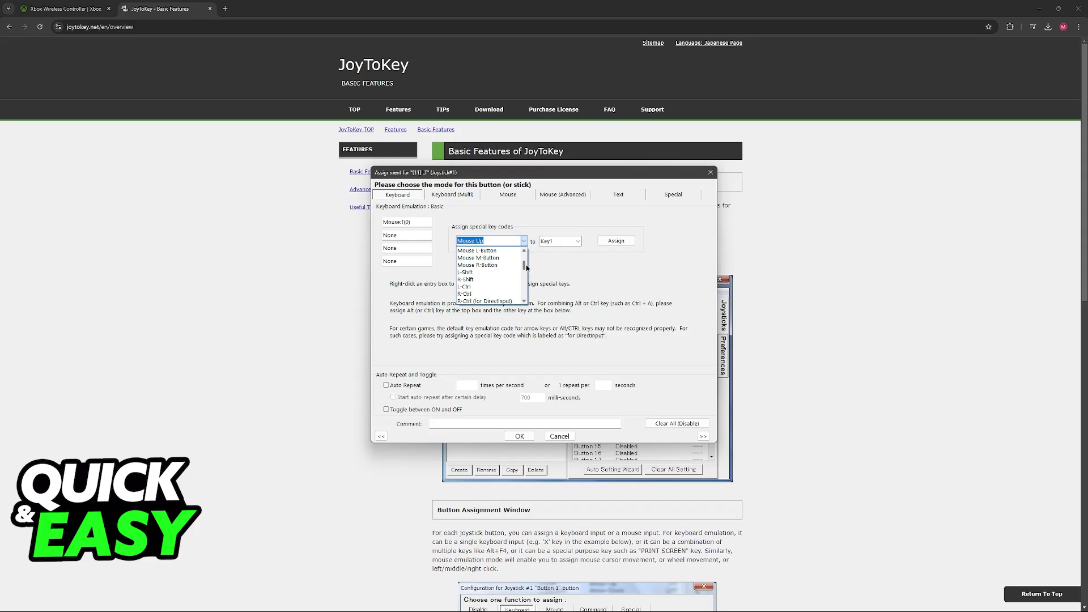
scroll(down, 3)
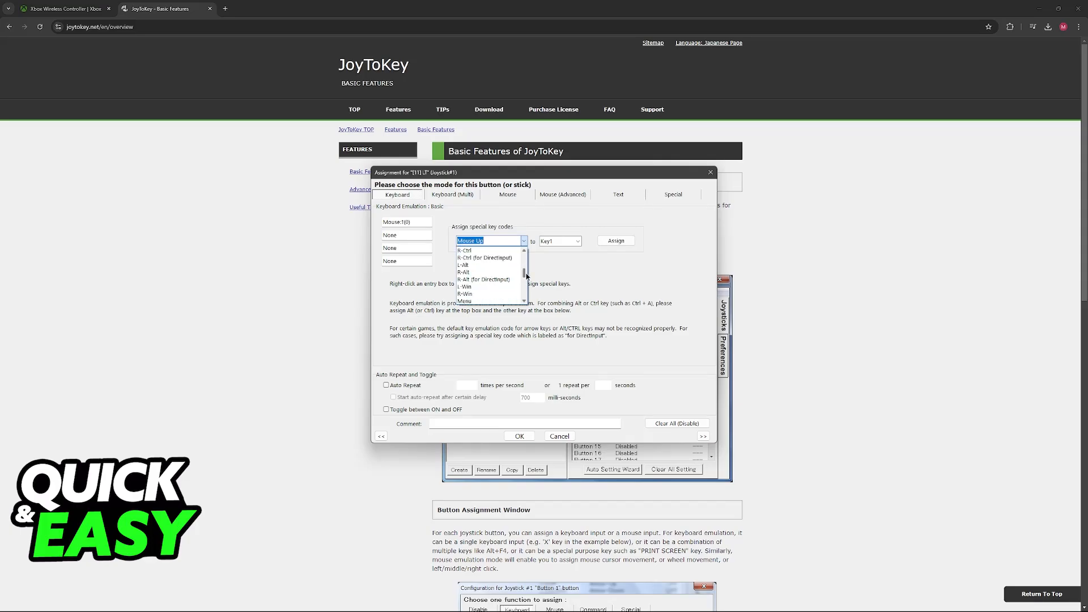
click(489, 240)
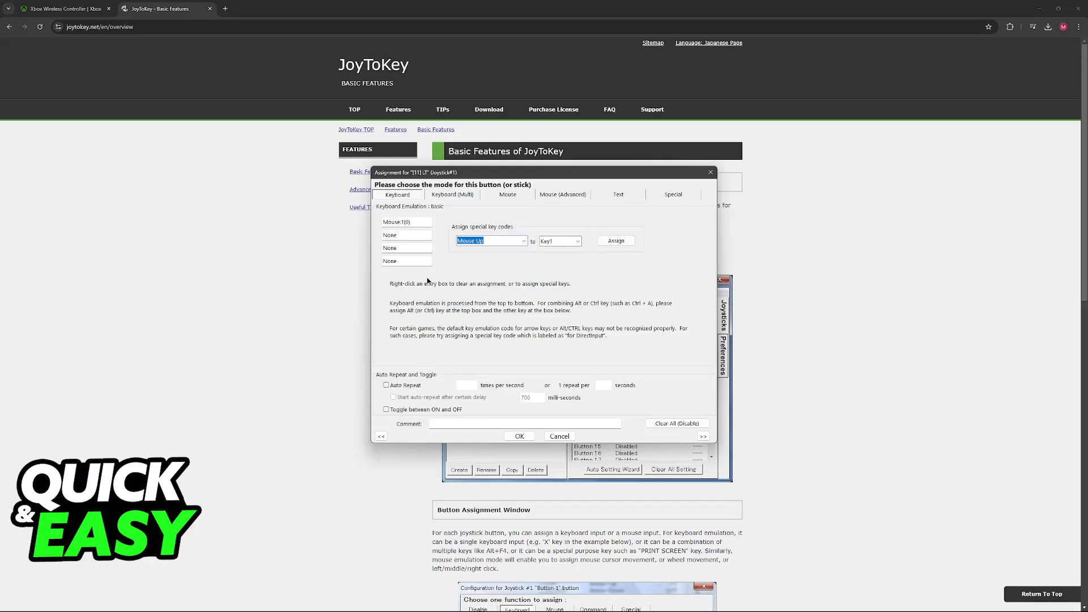
mouse_move(676, 275)
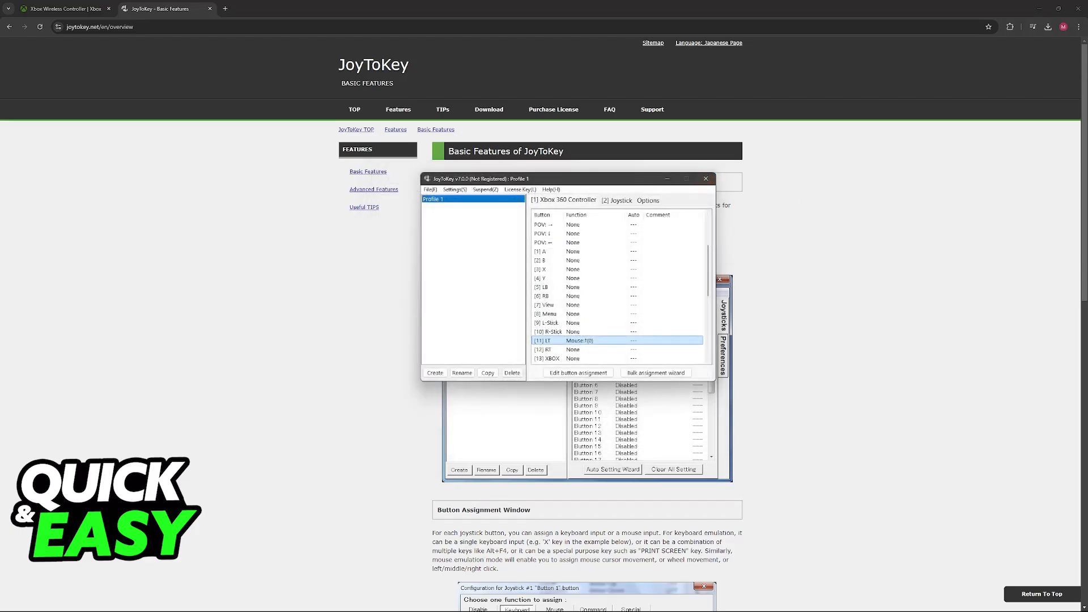
mouse_move(592, 345)
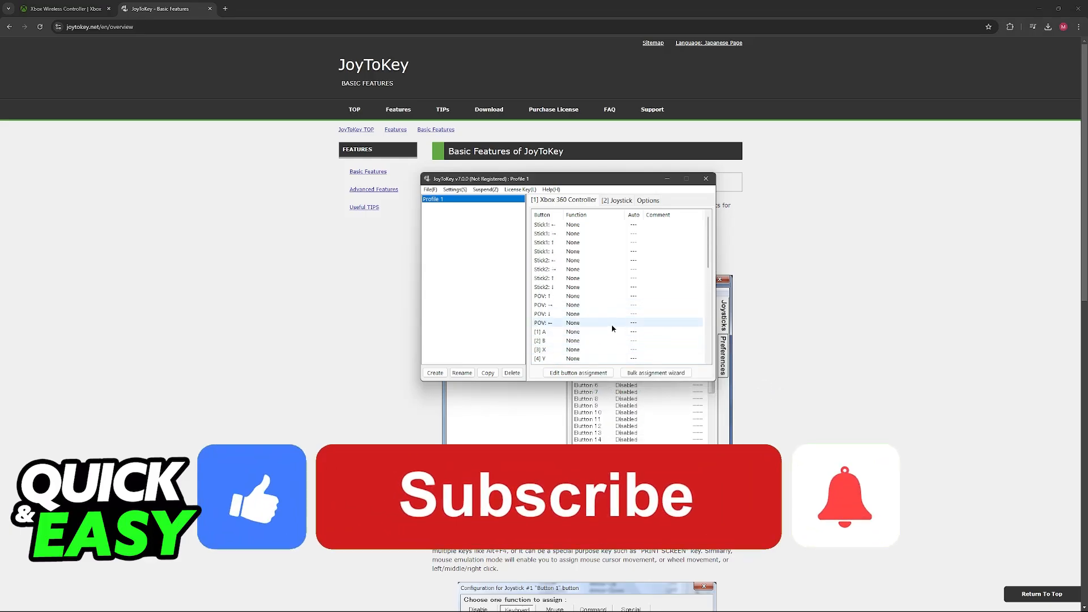
click(559, 513)
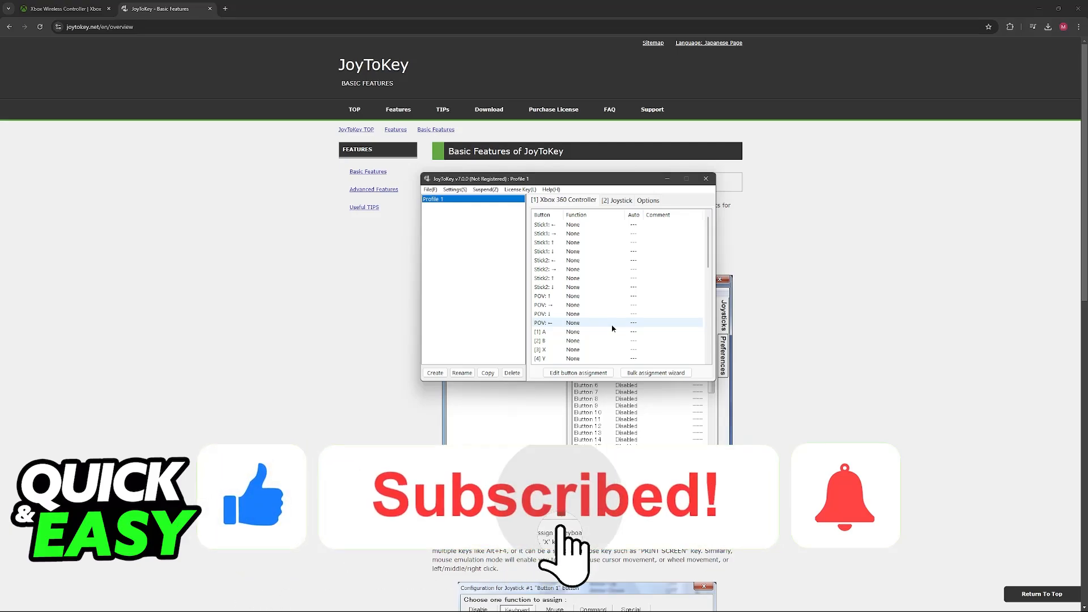